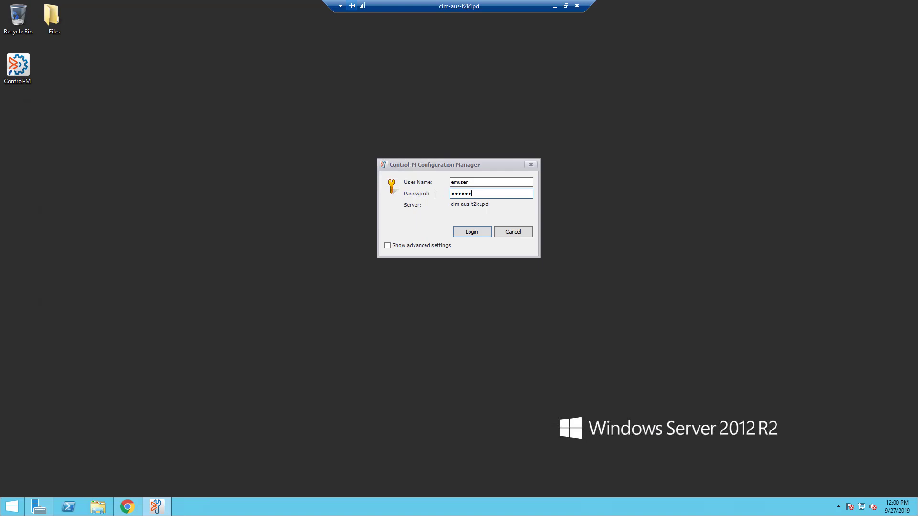
Step: Log in to Control-M Configuration Manager with the entered credentials
{"action": "left_click", "coordinate": [472, 232]}
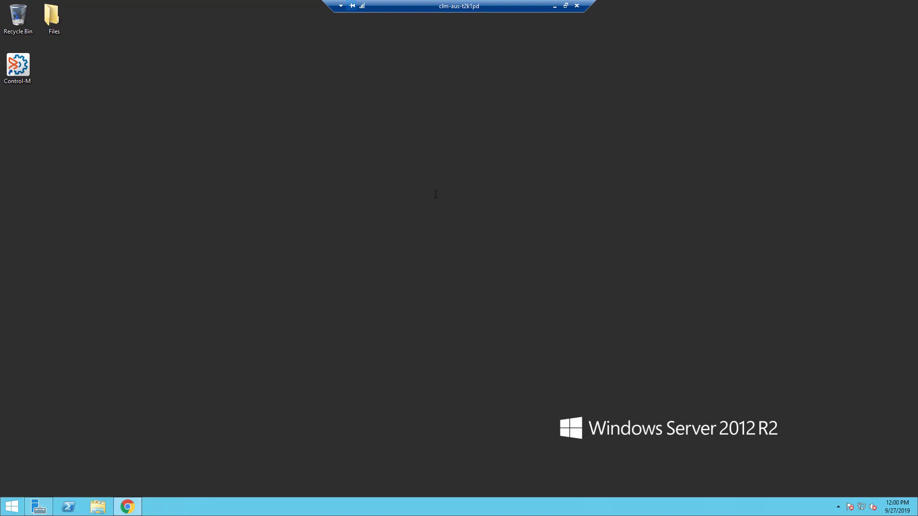
{"action": "mouse_move", "coordinate": [294, 136]}
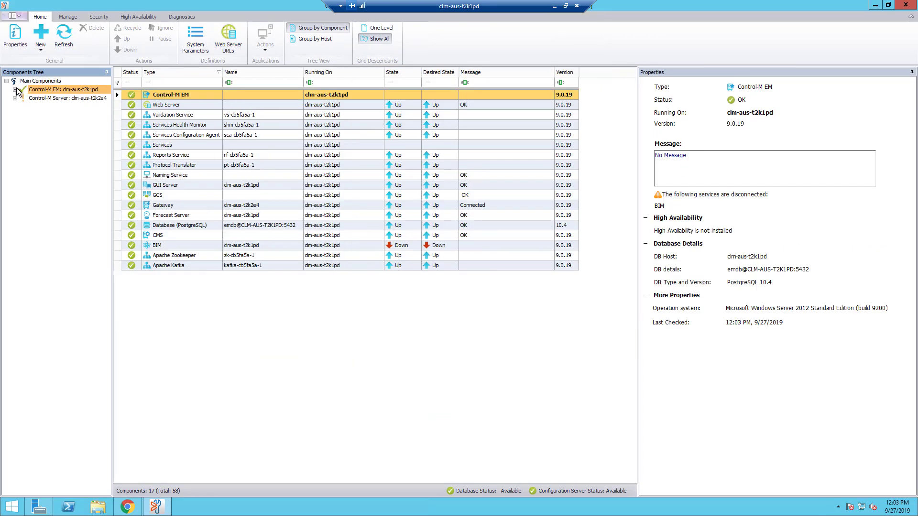
Step: Expand the Control-M EM branch and bring up the GUI Server's context actions
{"action": "left_click", "coordinate": [63, 38]}
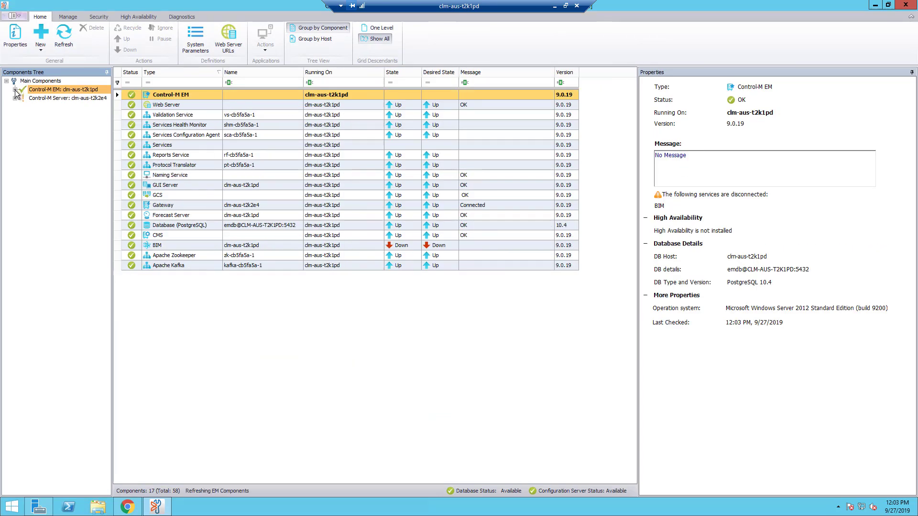
{"action": "left_click", "coordinate": [14, 89]}
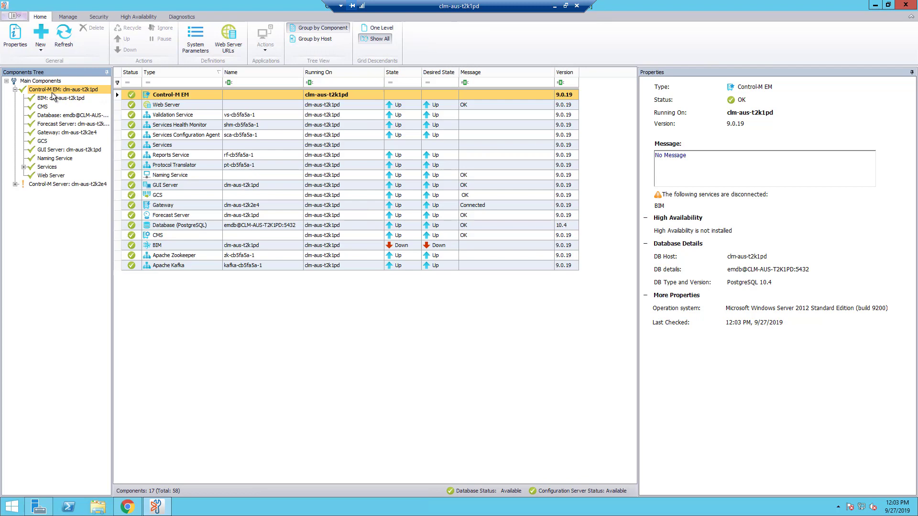
{"action": "left_click", "coordinate": [69, 149]}
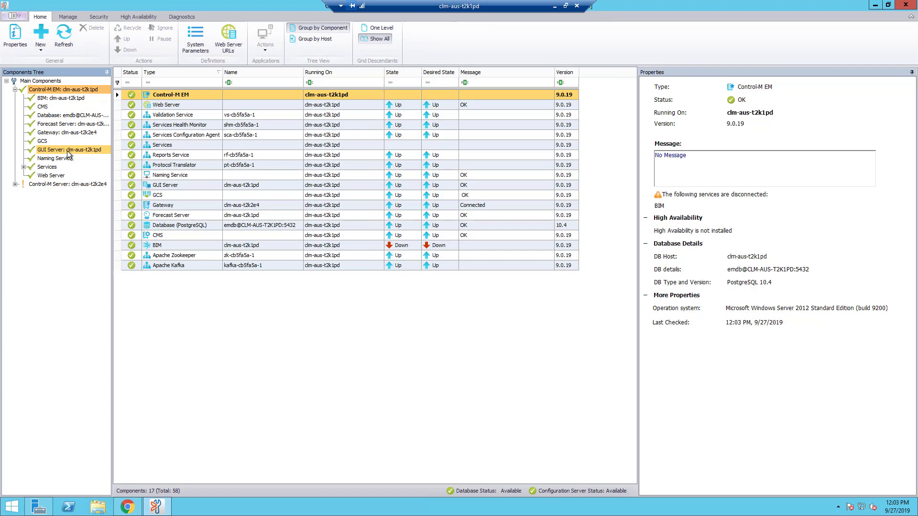
{"action": "right_click", "coordinate": [67, 150]}
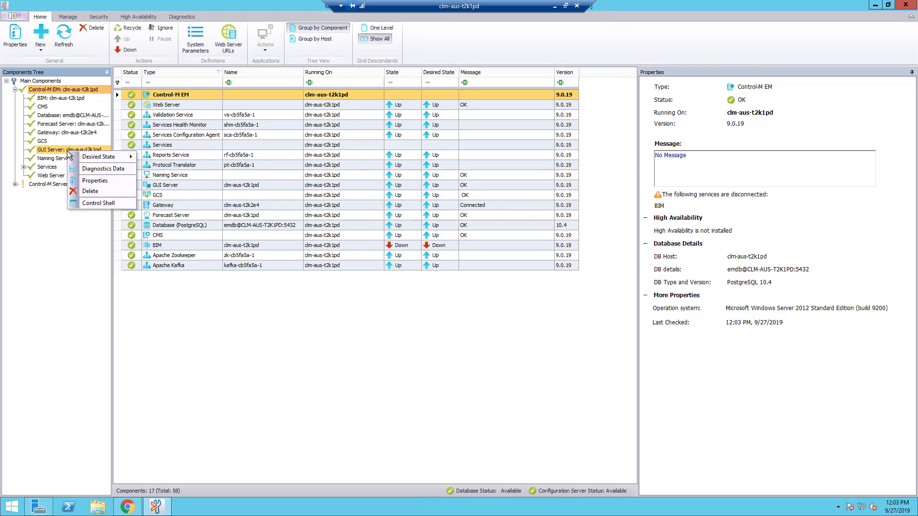
{"action": "mouse_move", "coordinate": [98, 203]}
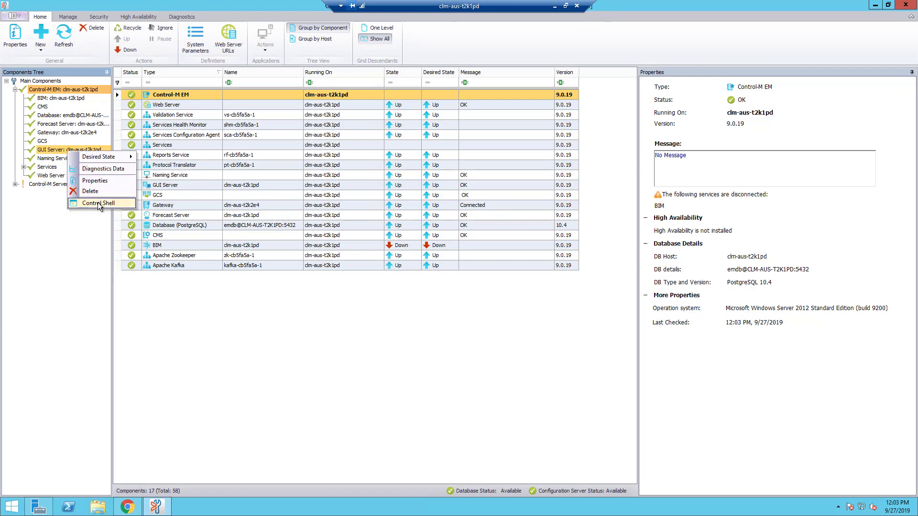
Step: In the GUI Server's Control Shell, list the command usage and run PVIEW
{"action": "left_click", "coordinate": [94, 203]}
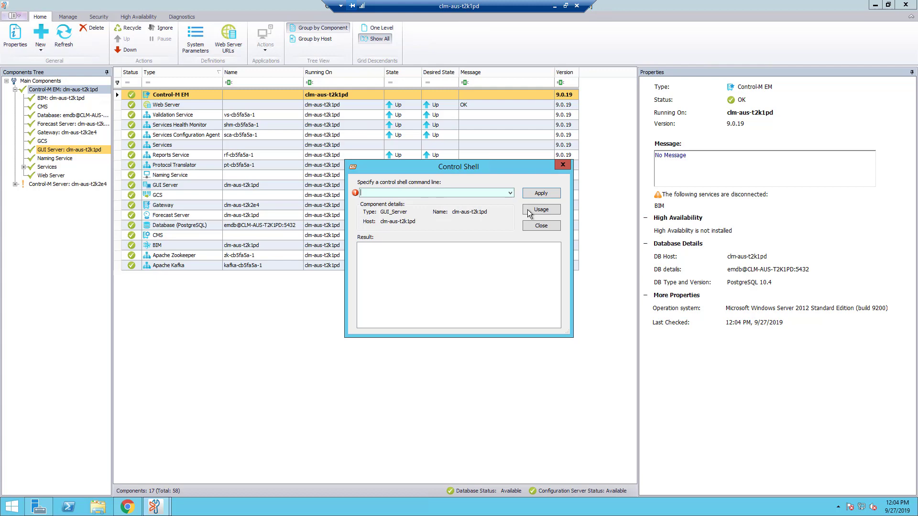
{"action": "left_click", "coordinate": [540, 210]}
{"action": "type", "text": "PVIEW"}
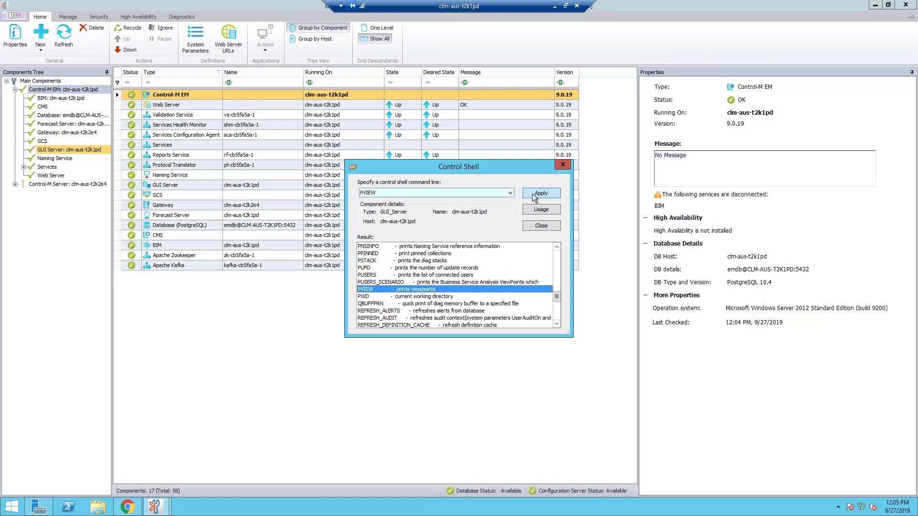
{"action": "left_click", "coordinate": [539, 193]}
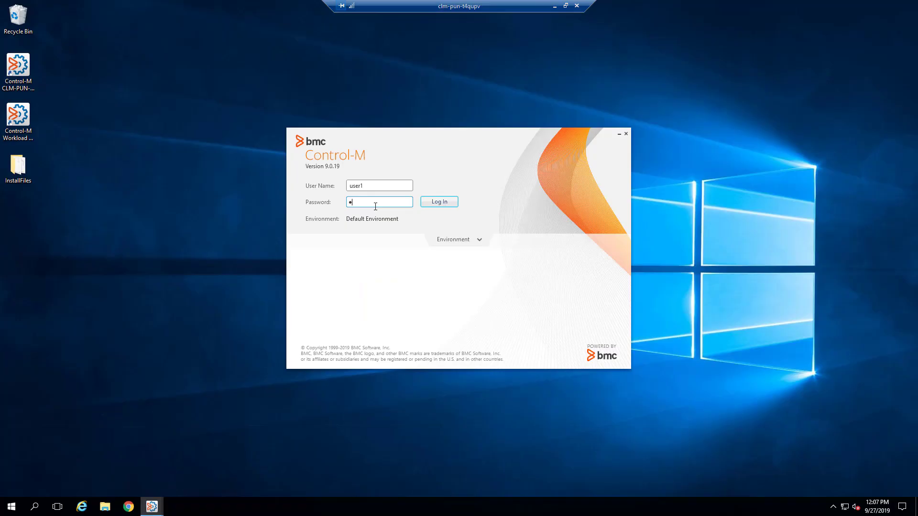
Step: Log in to the Control-M client and open All Active Jobs from Recent ViewPoints
{"action": "left_click", "coordinate": [439, 201]}
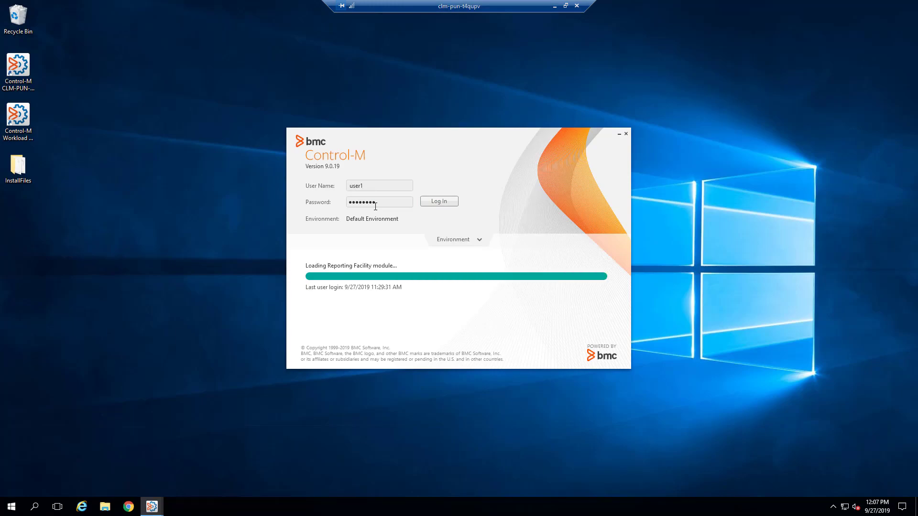
{"action": "left_click", "coordinate": [438, 200]}
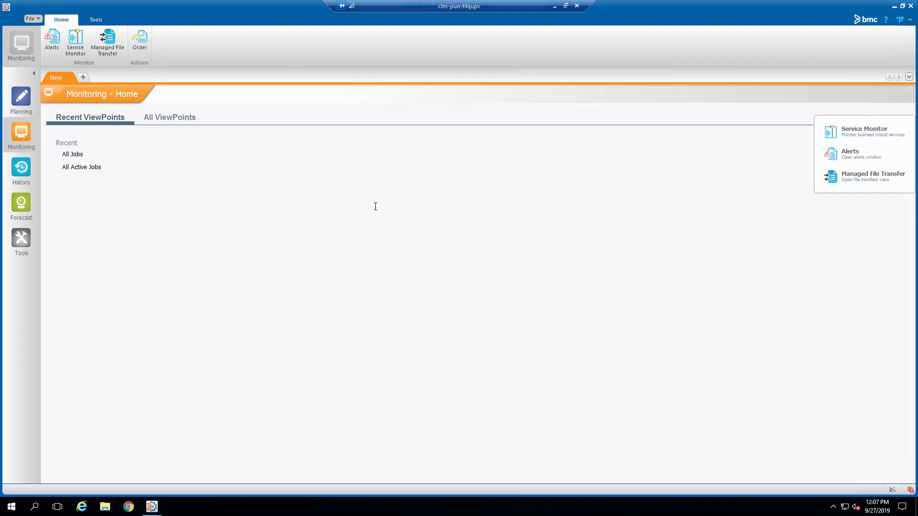
{"action": "mouse_move", "coordinate": [20, 136]}
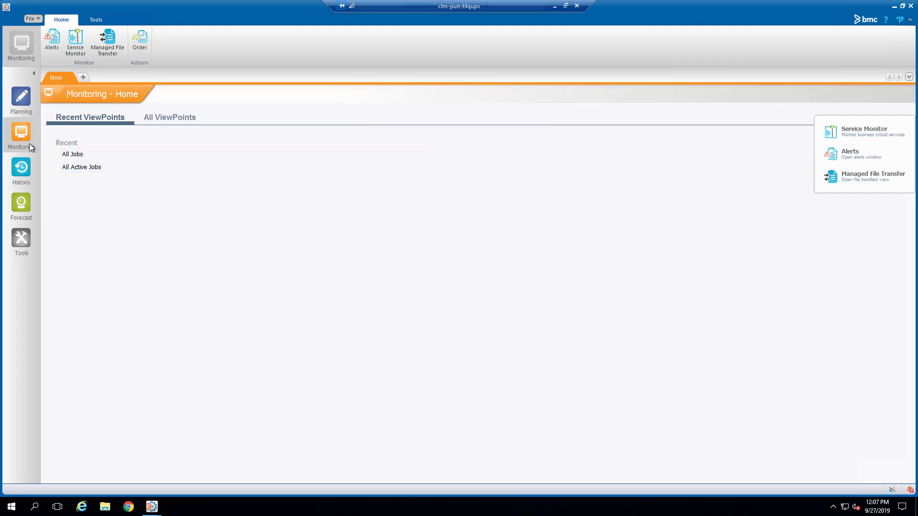
{"action": "left_click", "coordinate": [81, 167]}
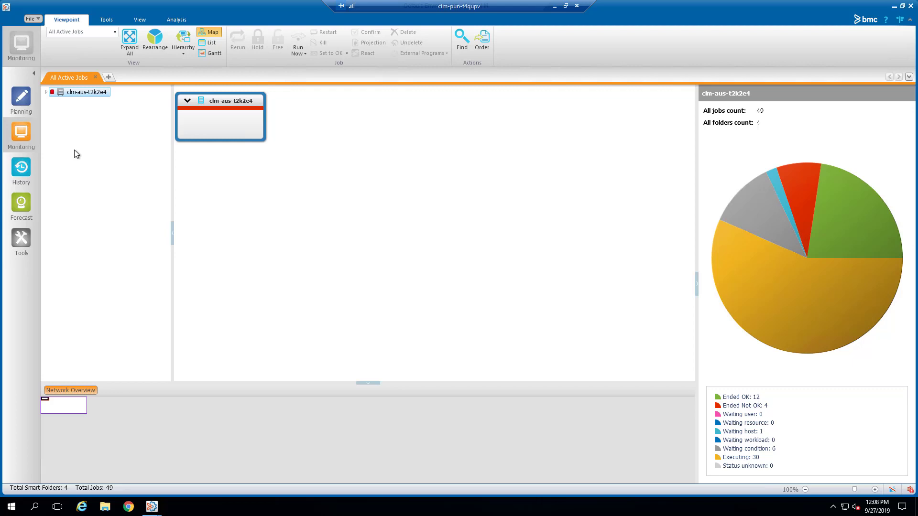
{"action": "left_click", "coordinate": [46, 91]}
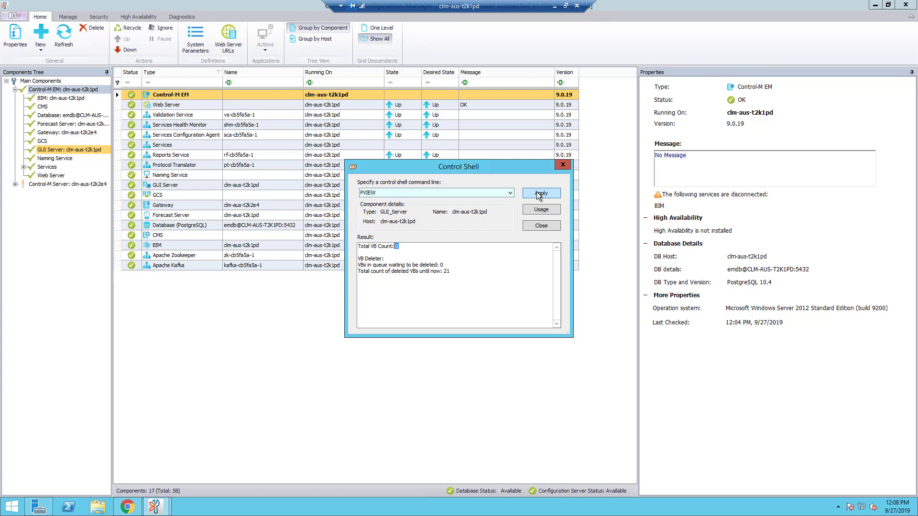
Step: Rerun PVIEW and highlight the listed All Active Jobs viewpoint for user1
{"action": "left_click", "coordinate": [539, 193]}
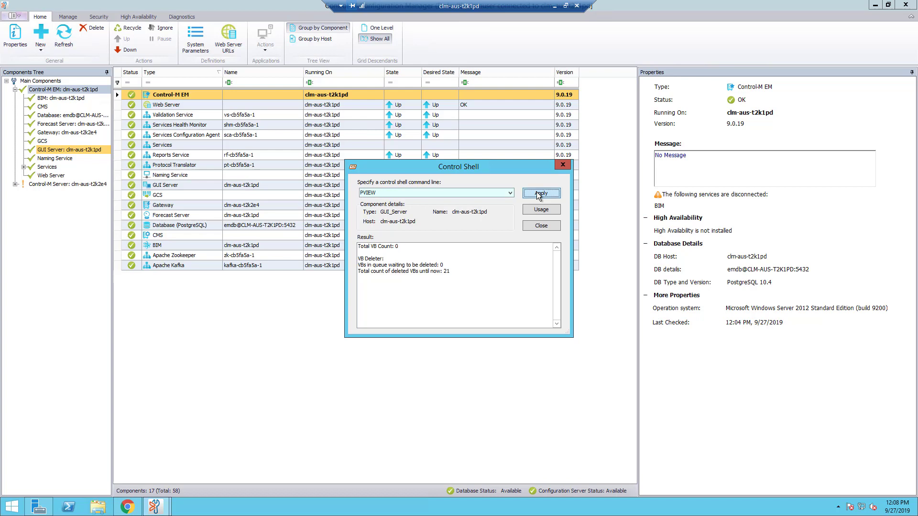
{"action": "left_click", "coordinate": [539, 193]}
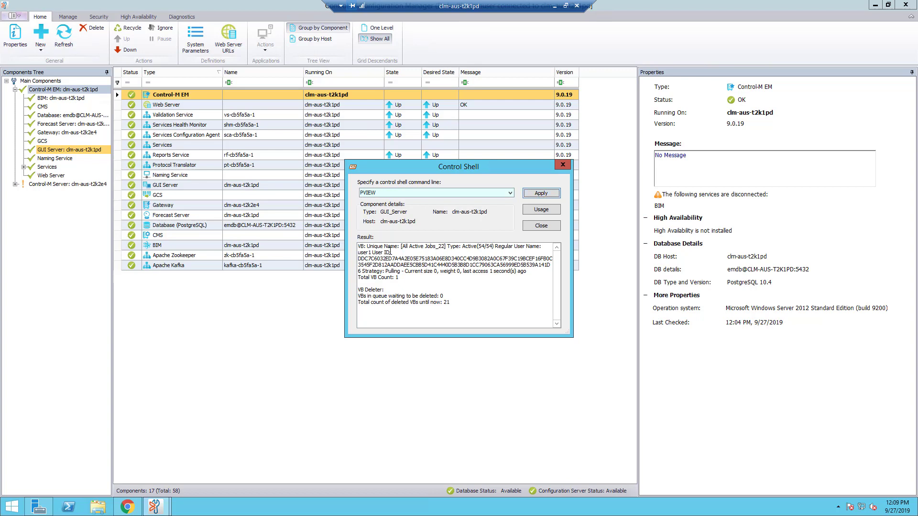
{"action": "double_click", "coordinate": [378, 246]}
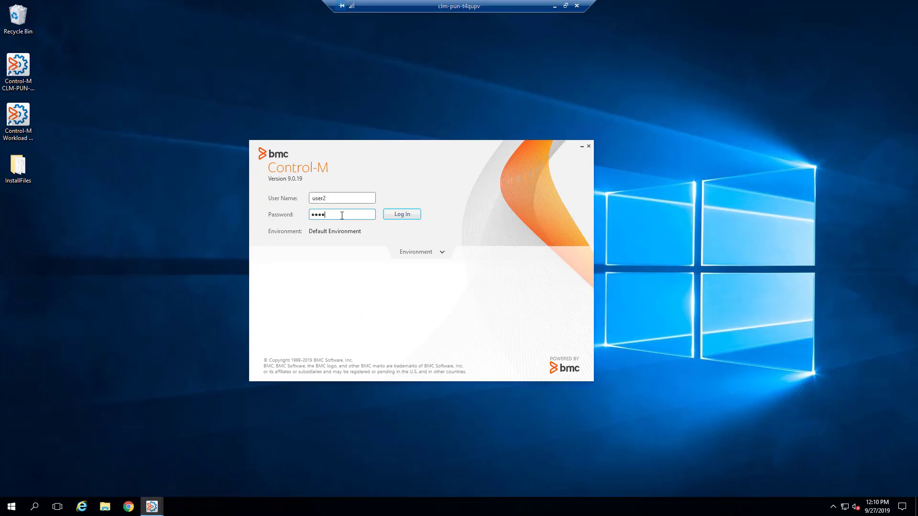
Step: Log in as user2, open the All Jobs viewpoint and expand the host's folders
{"action": "left_click", "coordinate": [402, 213]}
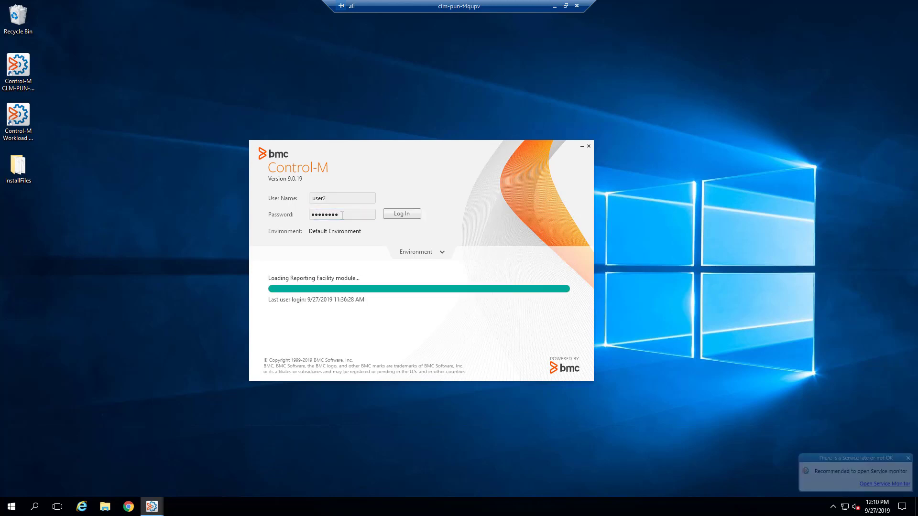
{"action": "left_click", "coordinate": [400, 213]}
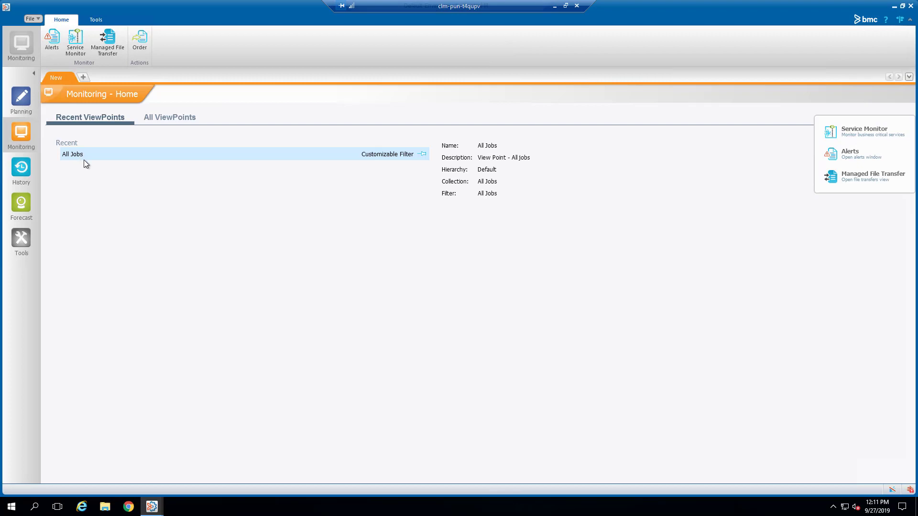
{"action": "double_click", "coordinate": [73, 154]}
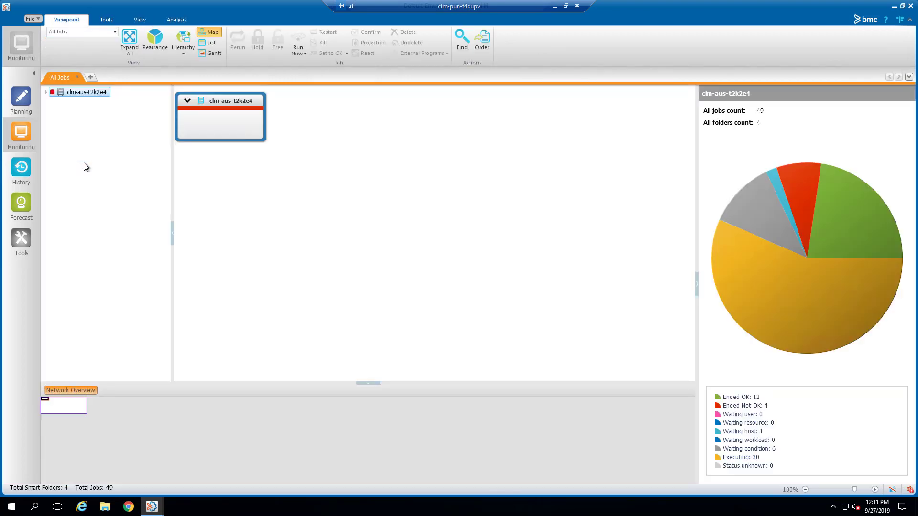
{"action": "left_click", "coordinate": [44, 92]}
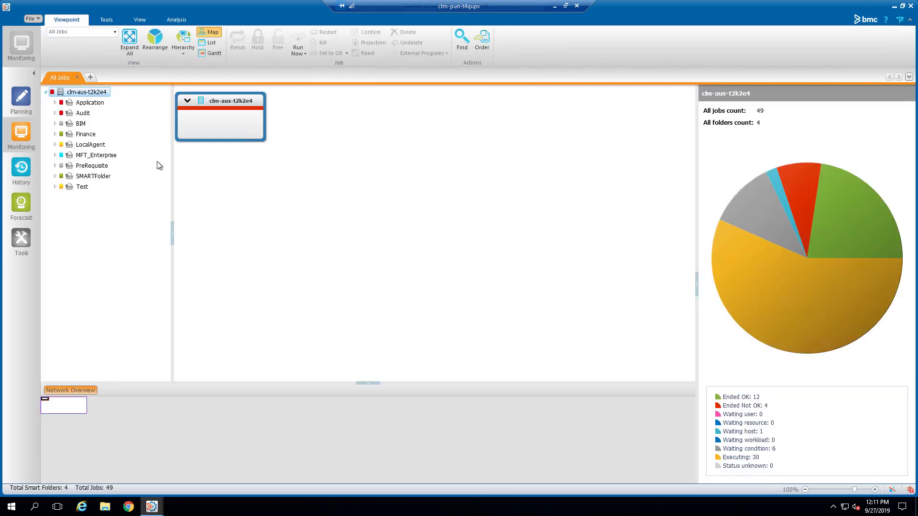
{"action": "mouse_move", "coordinate": [116, 171]}
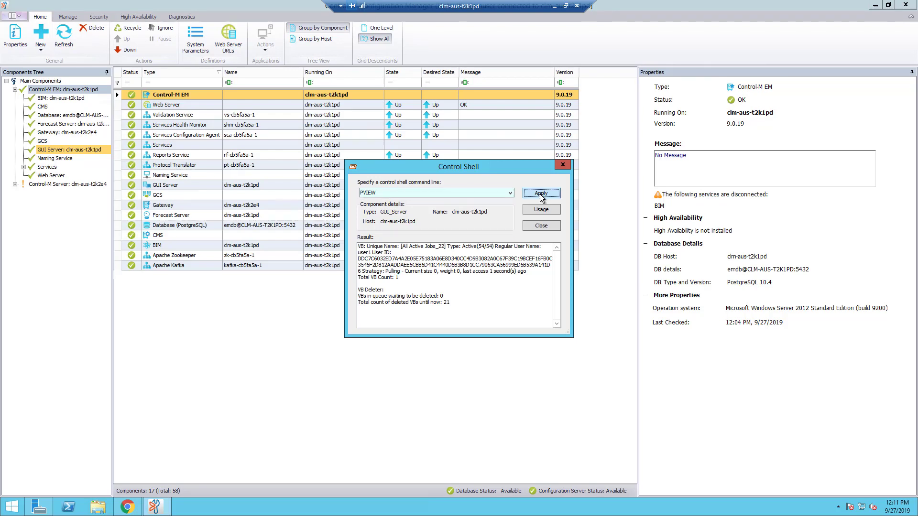
Step: Rerun PVIEW and highlight All Active Jobs among the two listed viewpoints
{"action": "left_click", "coordinate": [539, 193]}
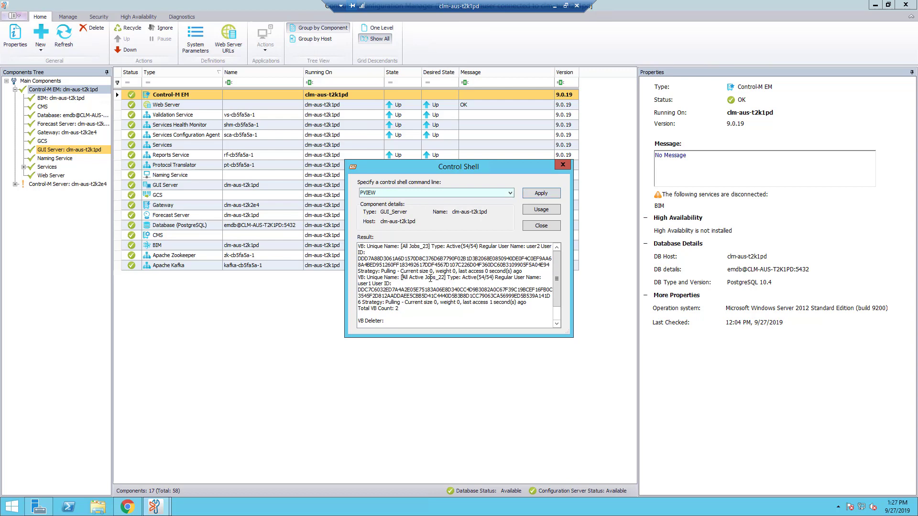
{"action": "double_click", "coordinate": [413, 277]}
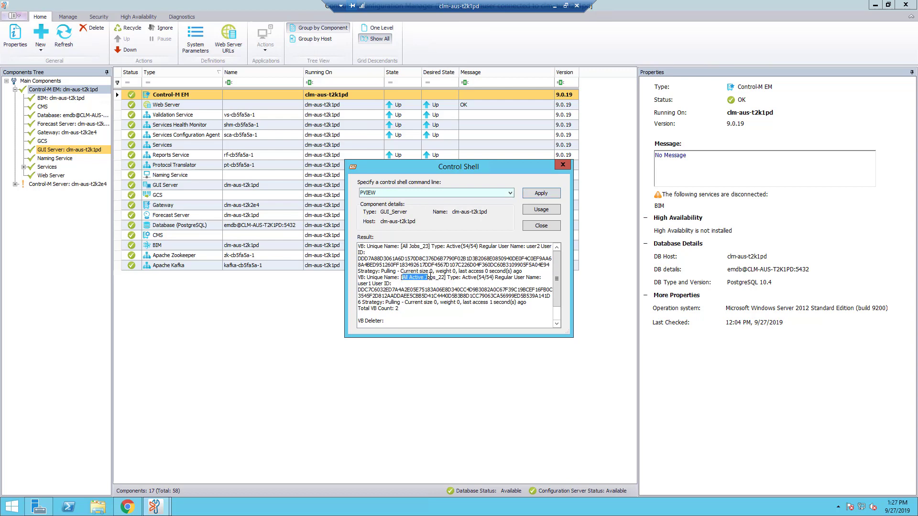